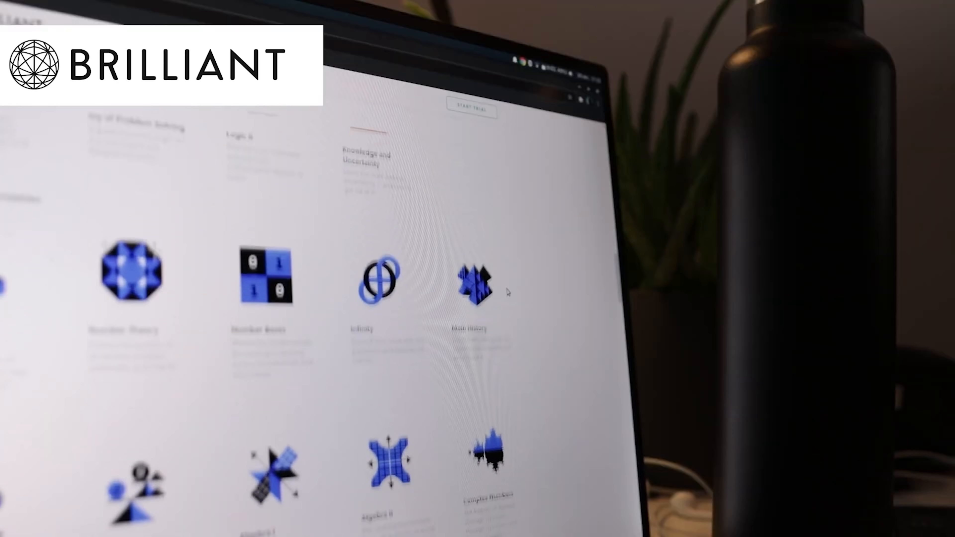
scroll("down", 3)
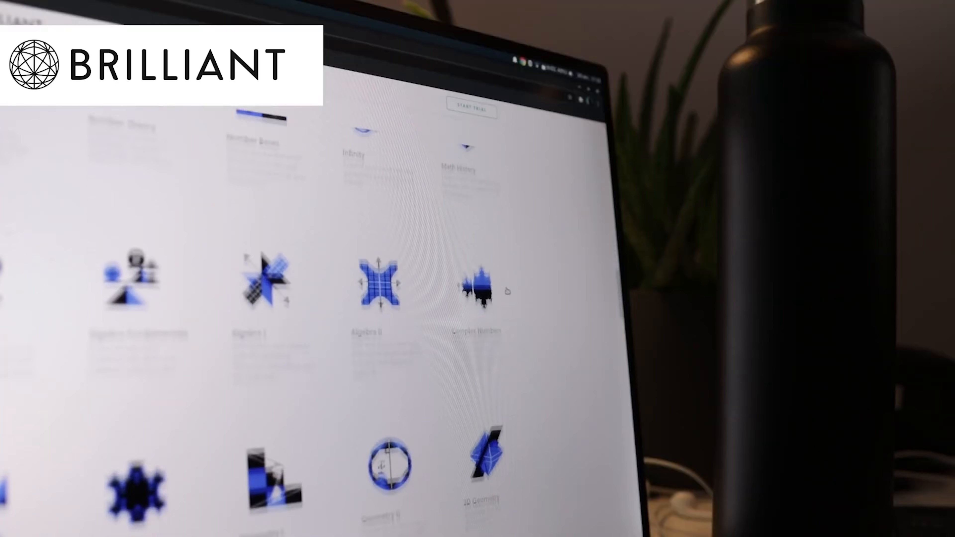